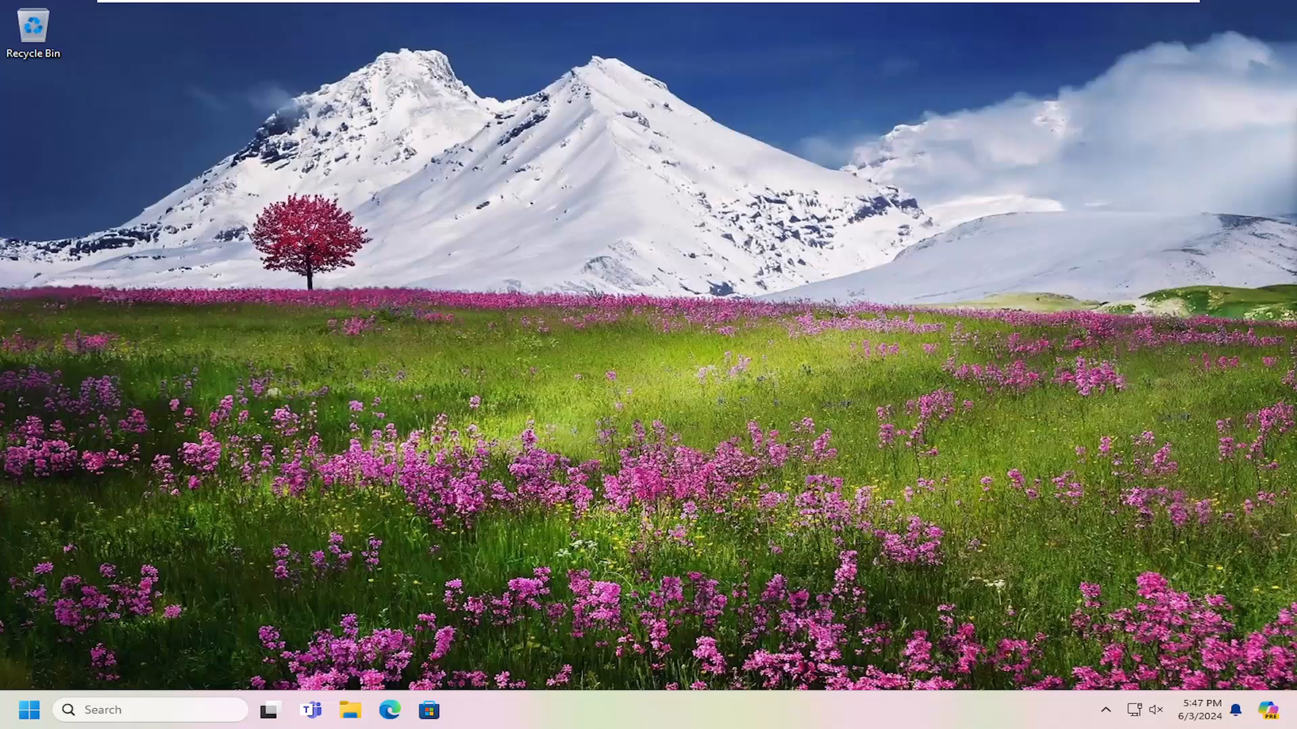
mouse_move(28, 709)
text(cmd)
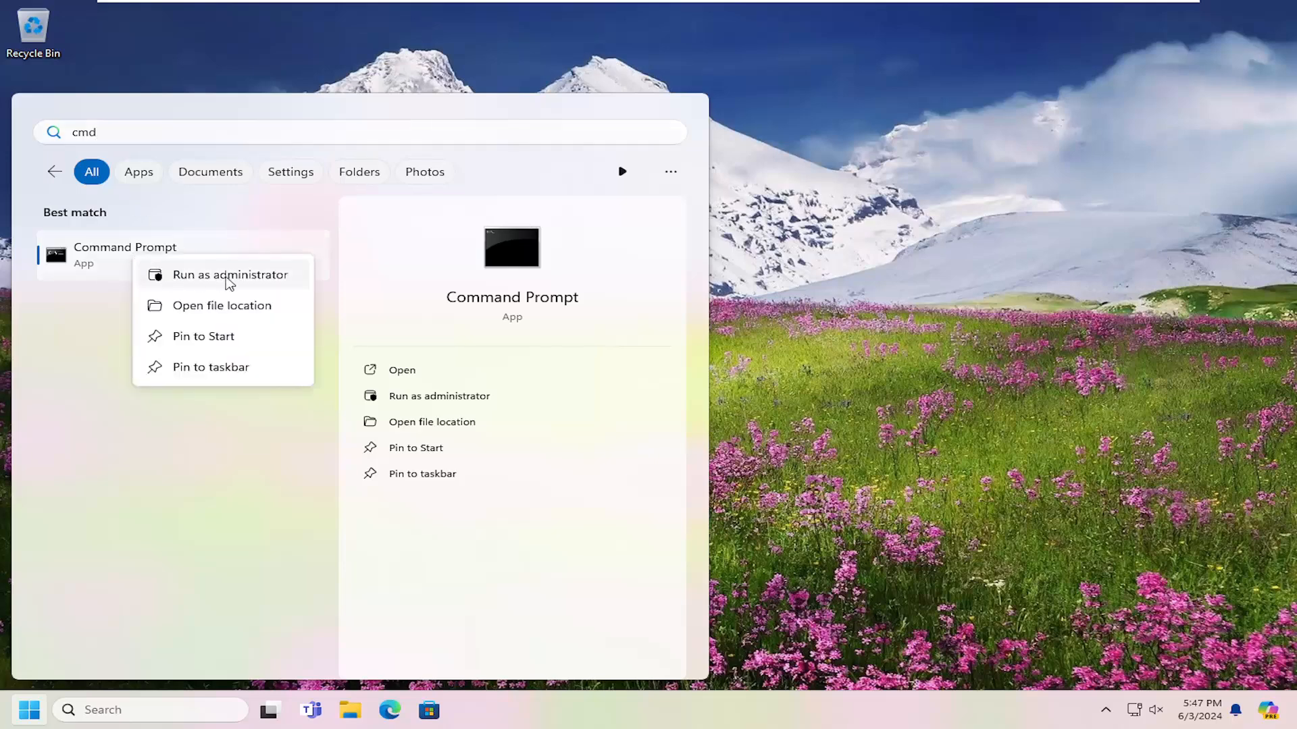
Launch Command Prompt as administrator and approve the User Account Control prompt.
click(230, 274)
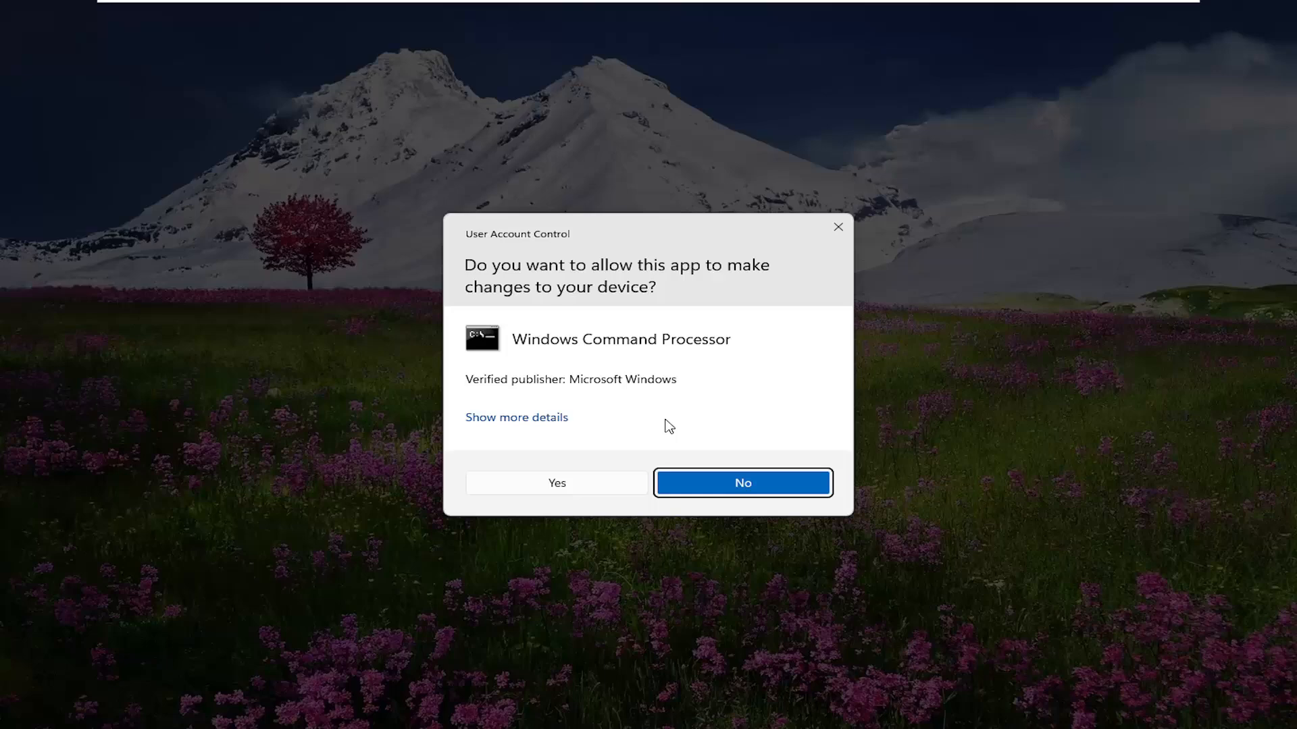
click(555, 484)
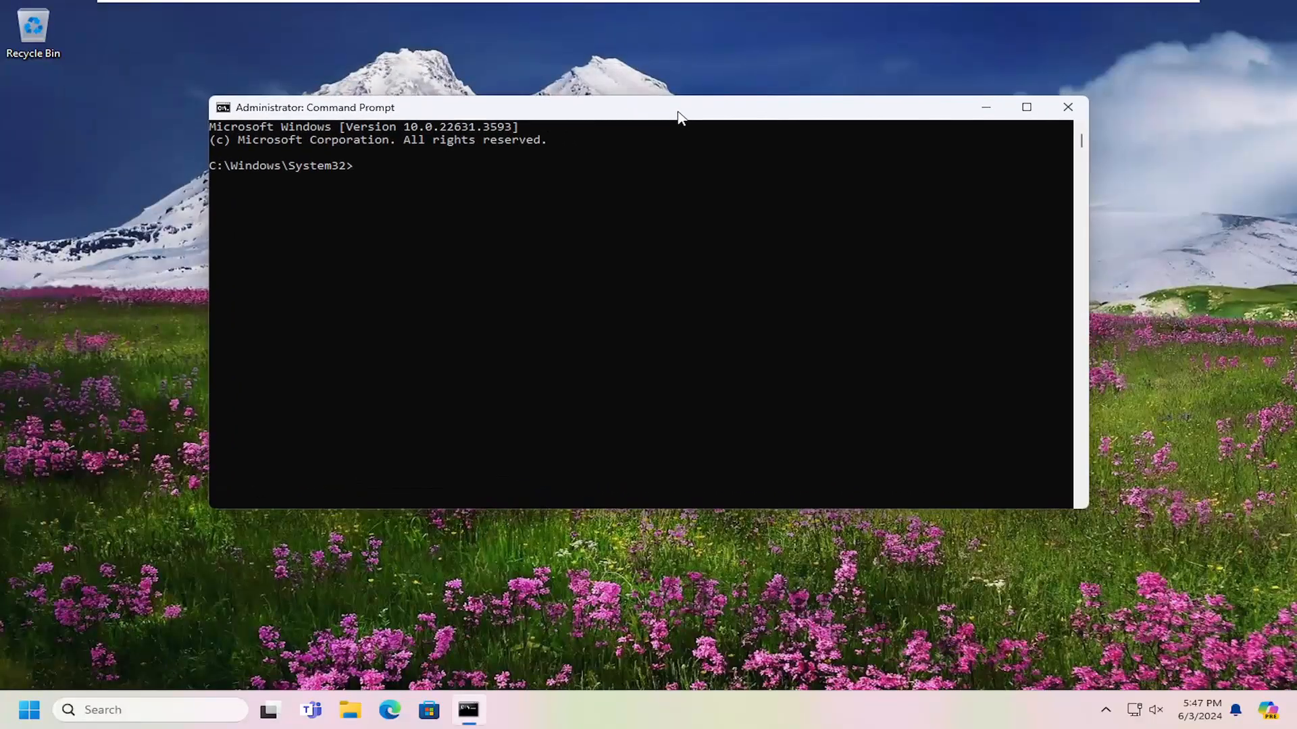
Enter the command ipconfig /flushdns to flush the DNS resolver cache.
text(ip)
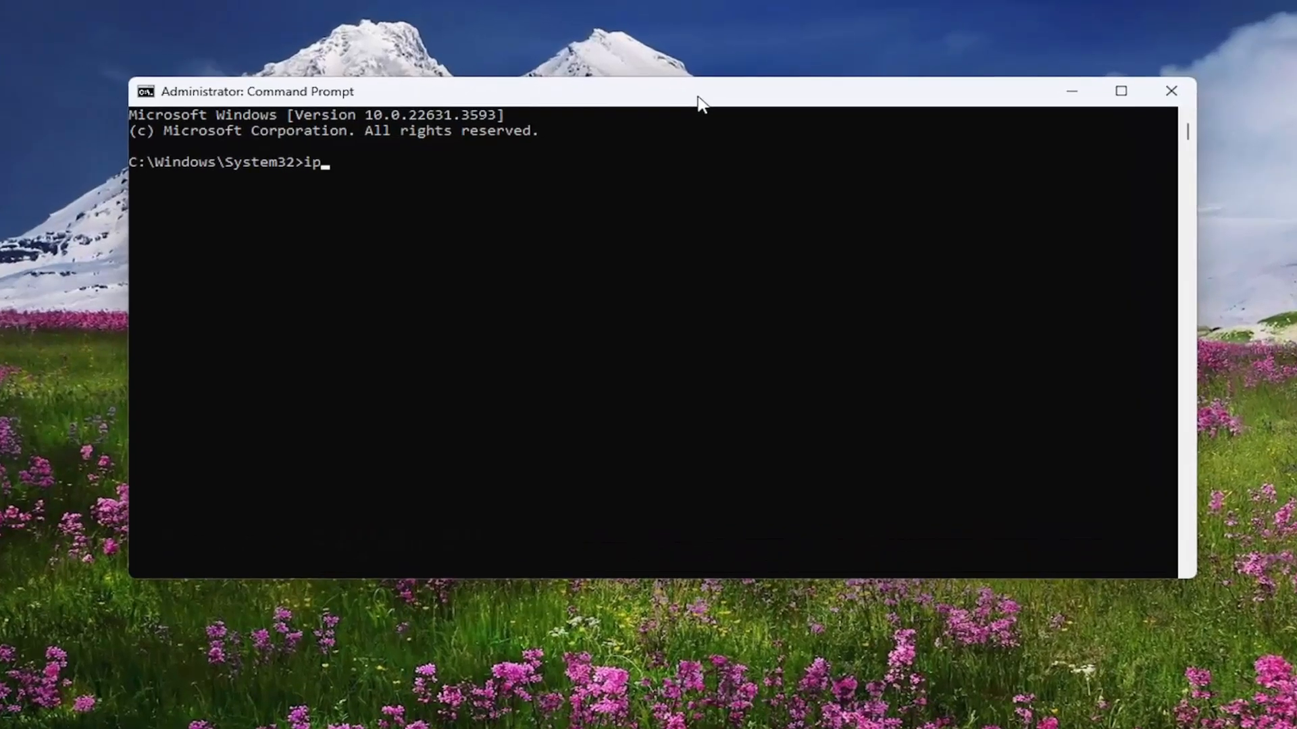
text(config)
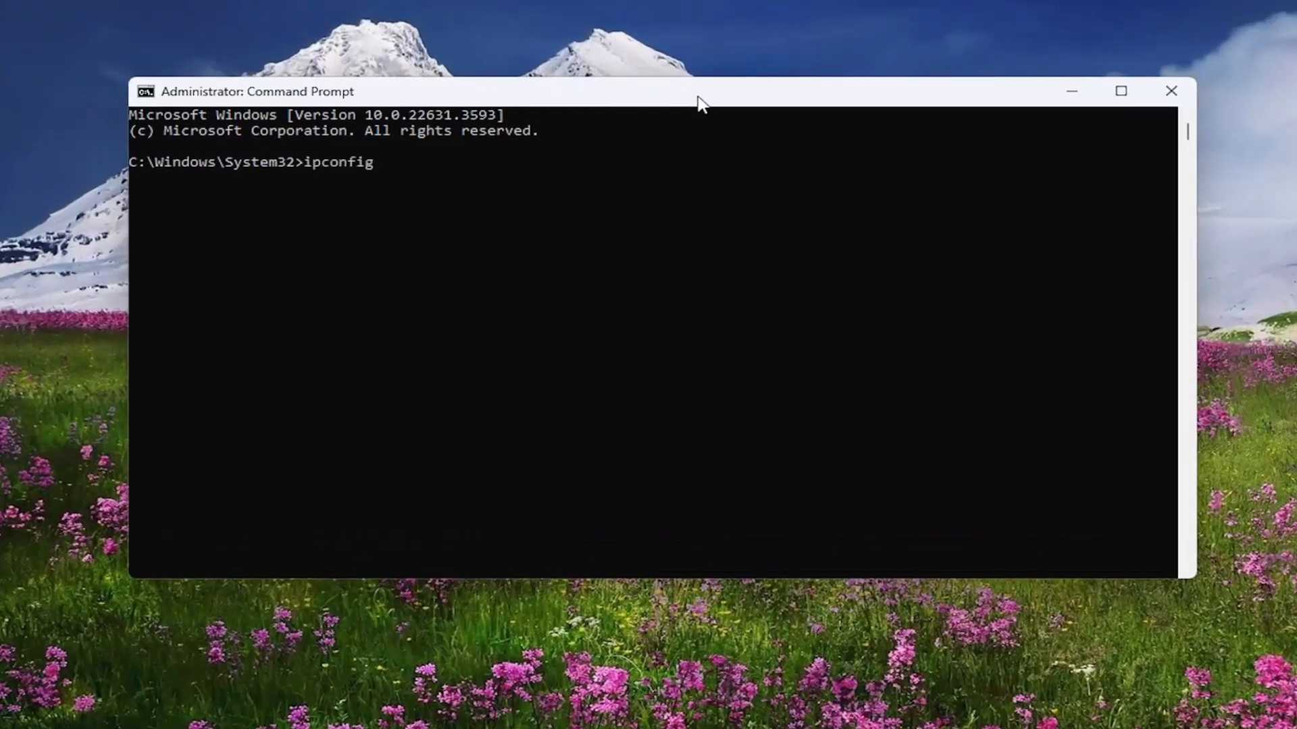
text(/flush)
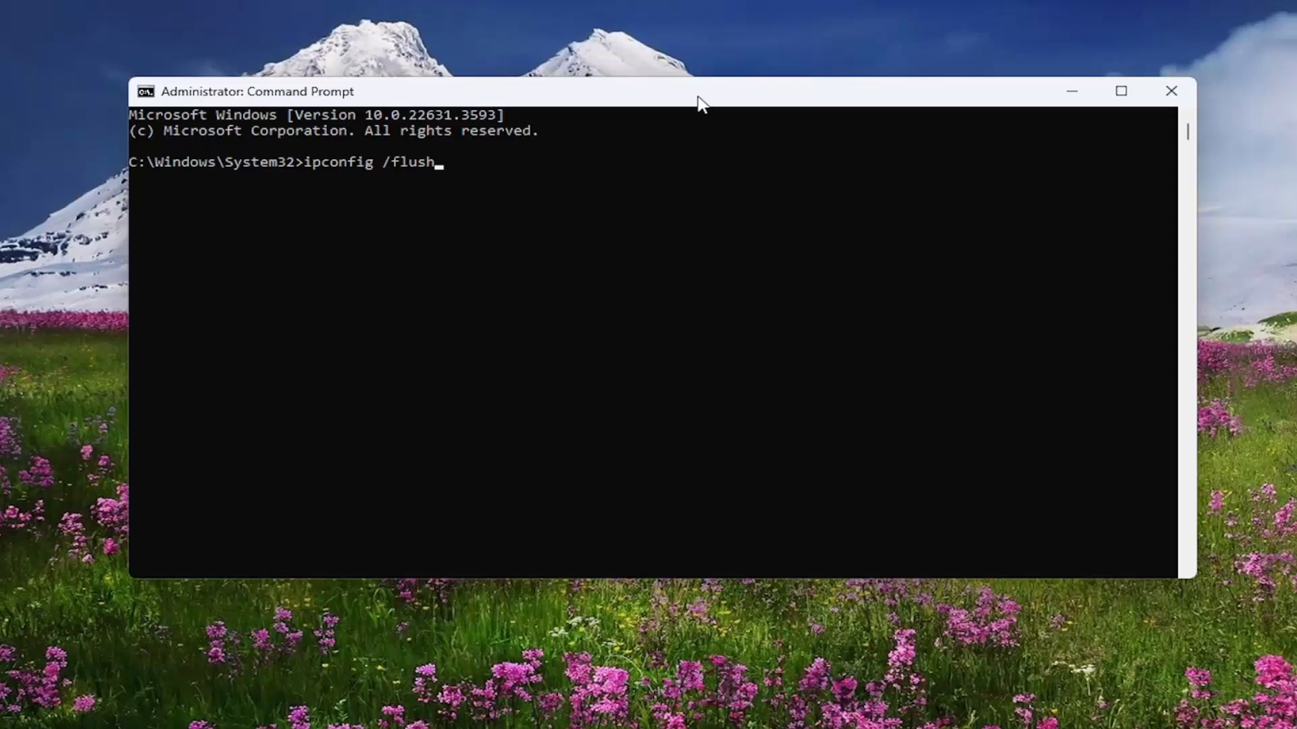
text(dns)
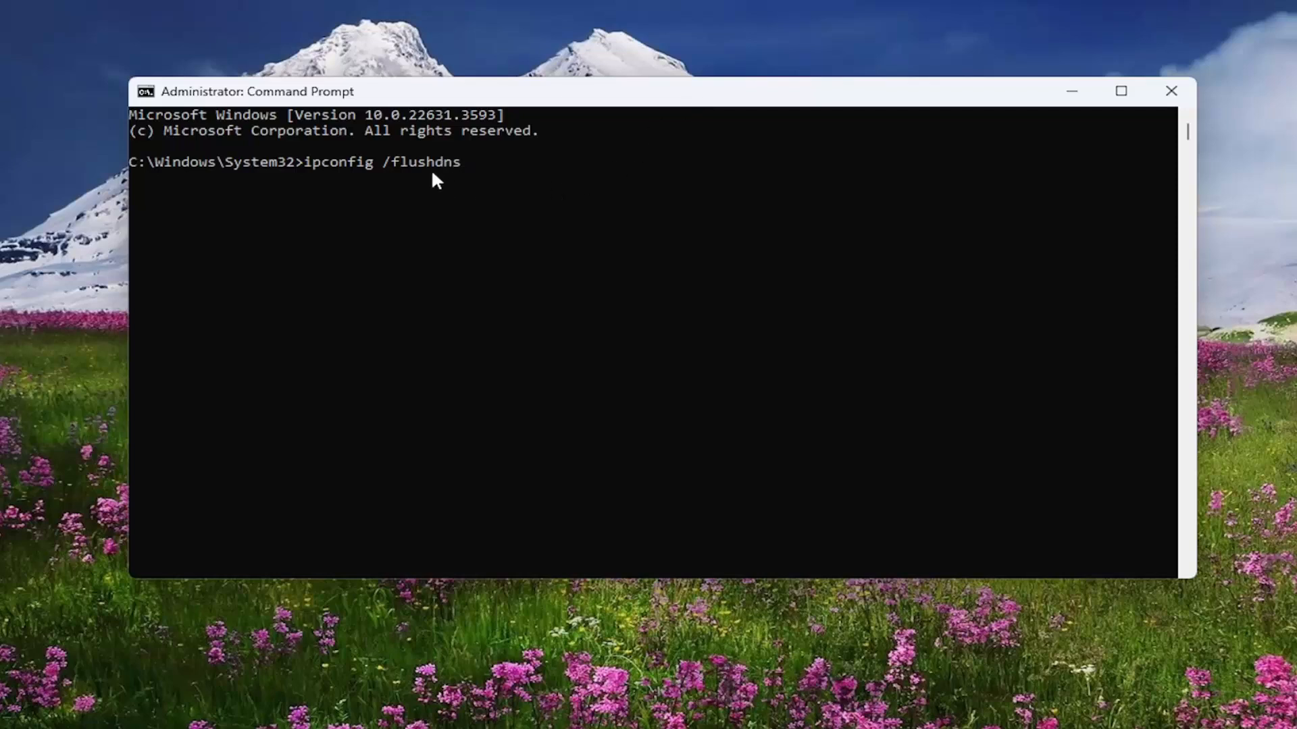
mouse_move(381, 251)
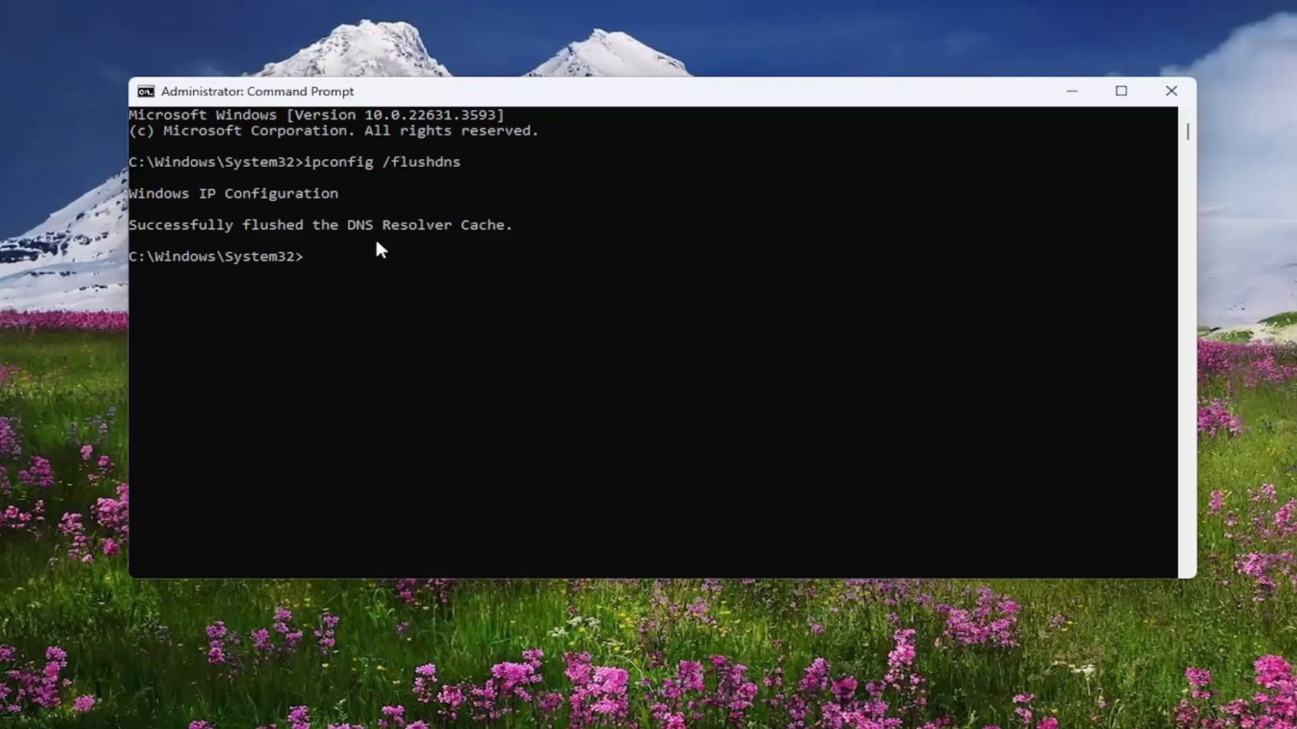
Enter the command netsh winsock reset to reset the Winsock catalog.
text(nets)
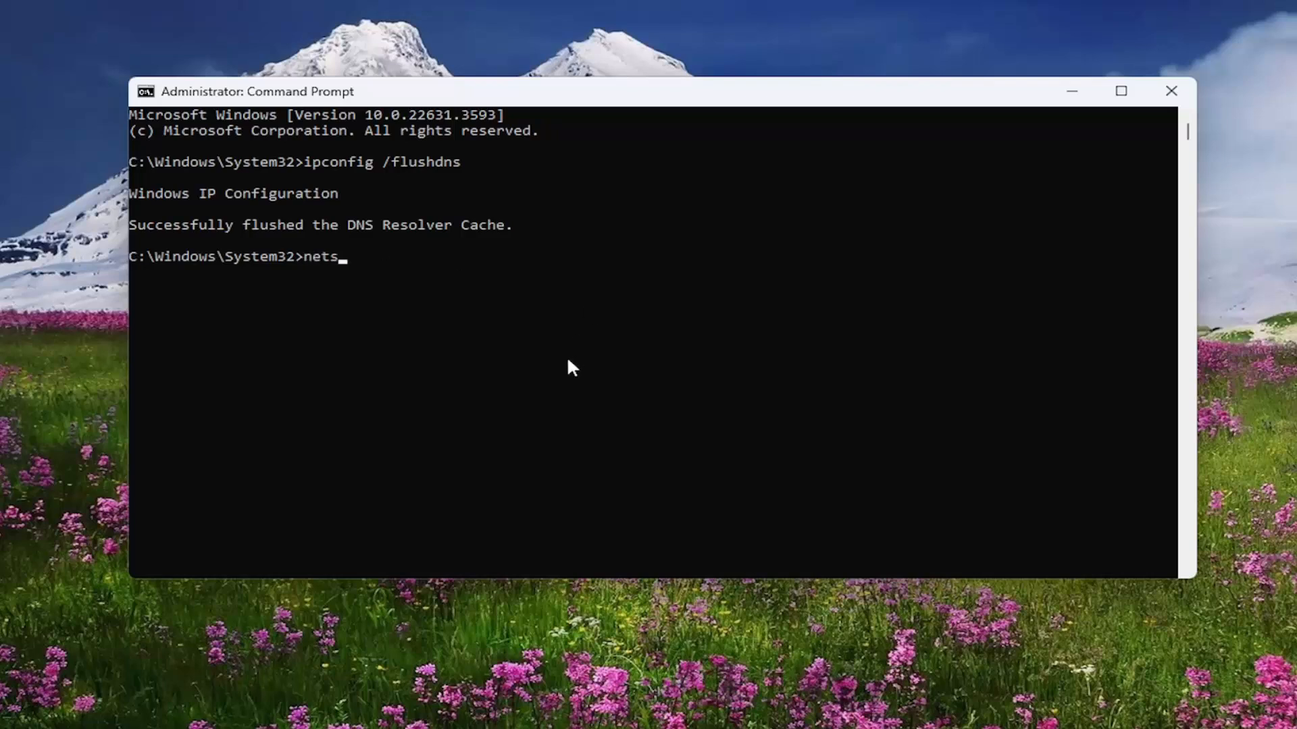
text(h)
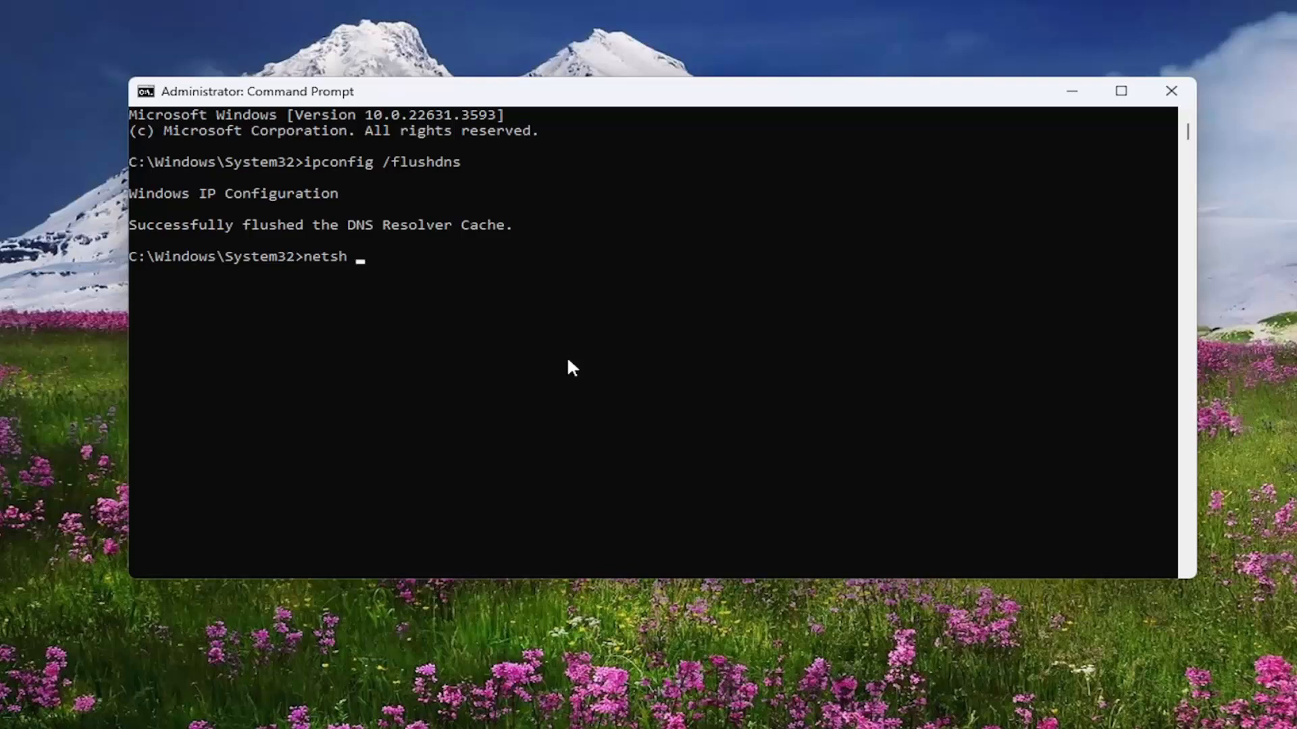
text(winsock)
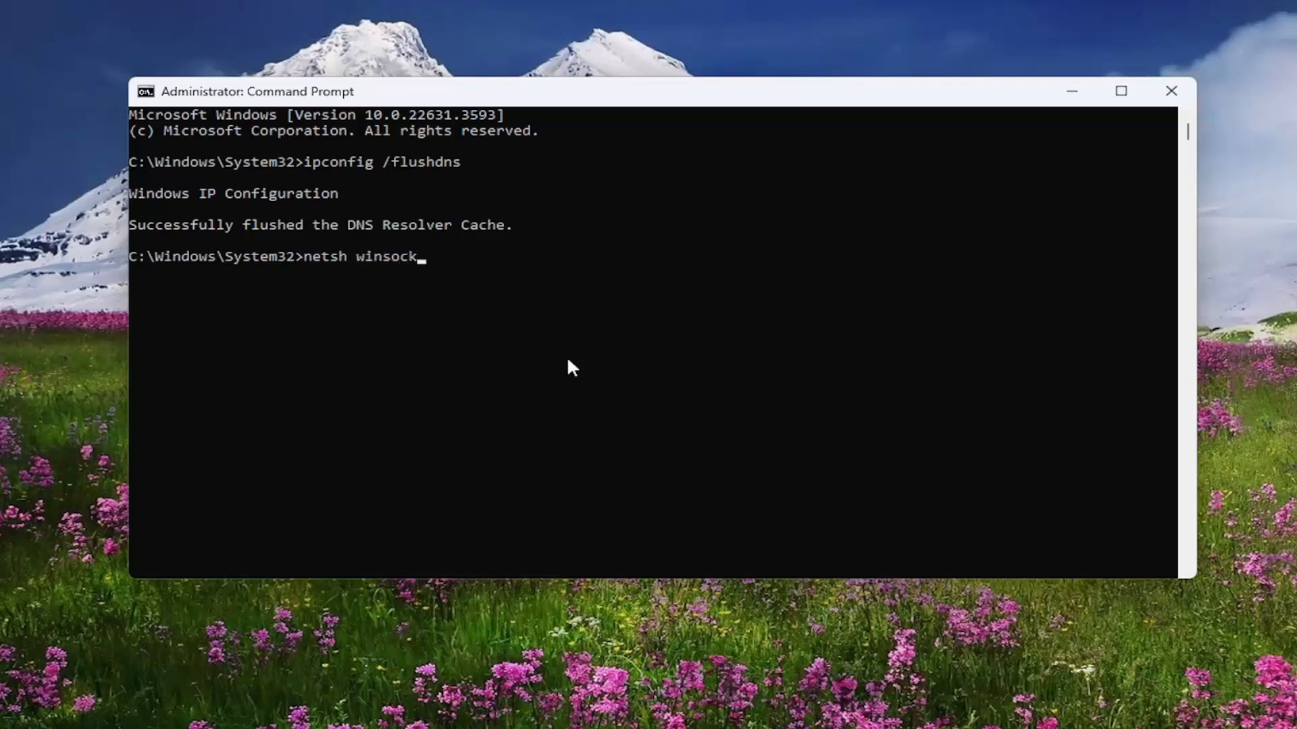
text(reset)
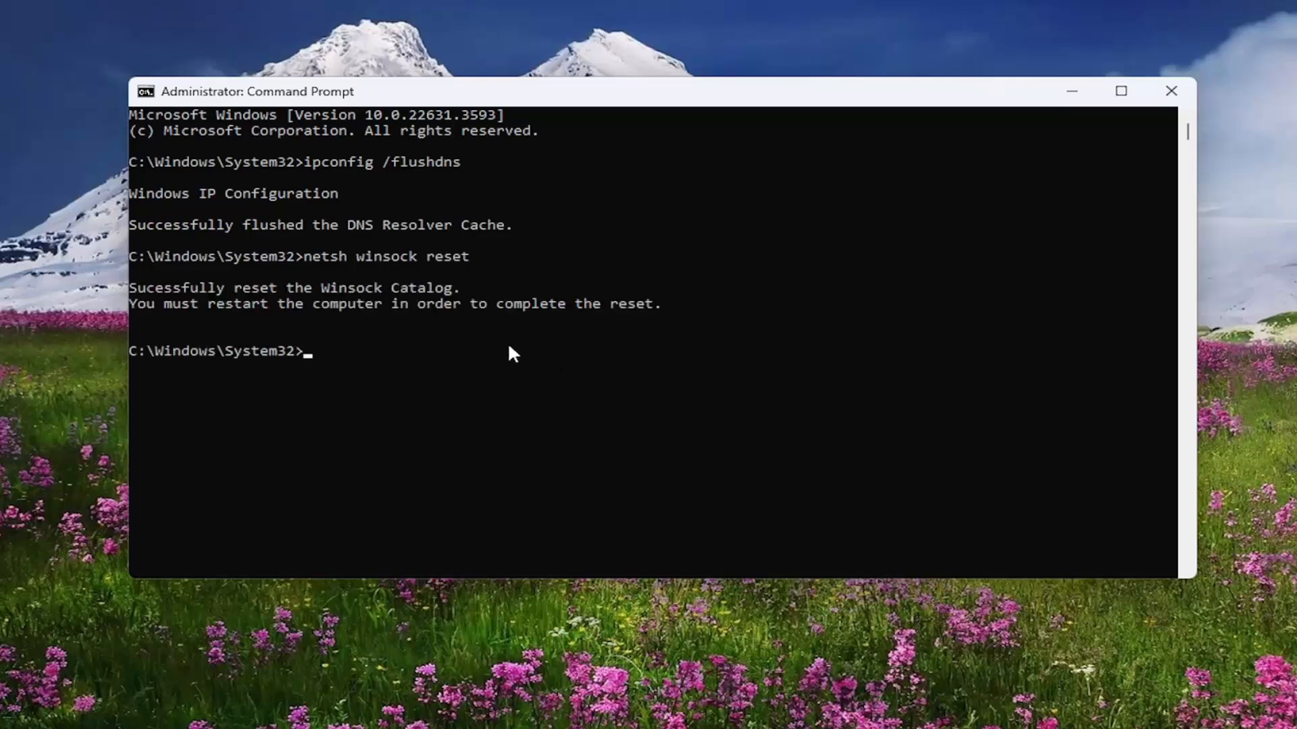
mouse_move(257, 360)
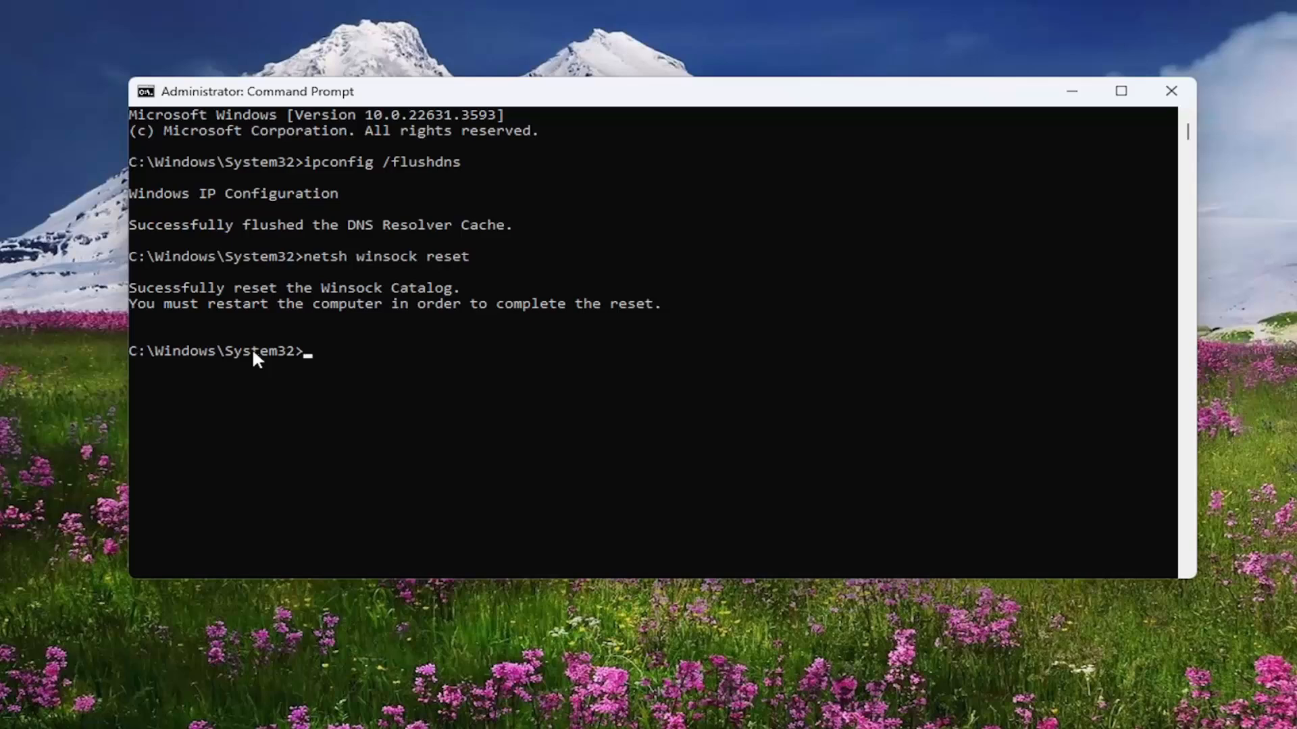
mouse_move(1114, 51)
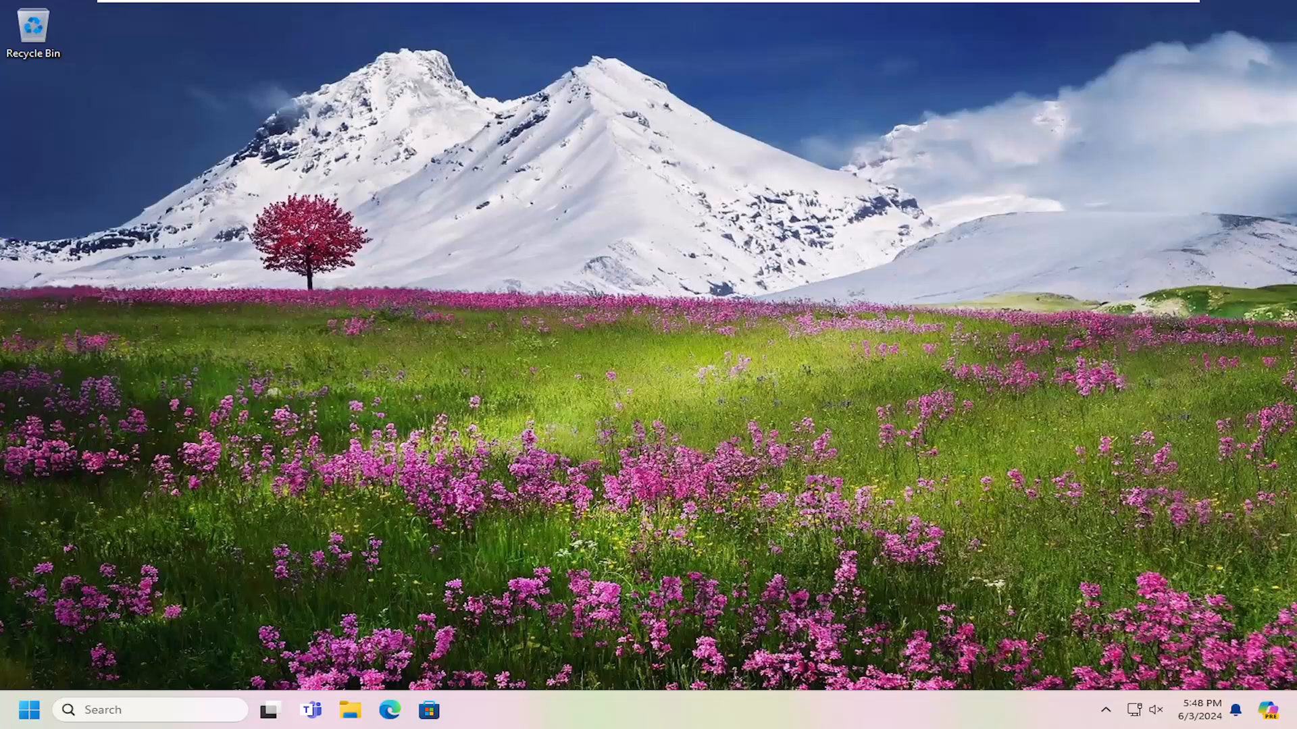
mouse_move(532, 347)
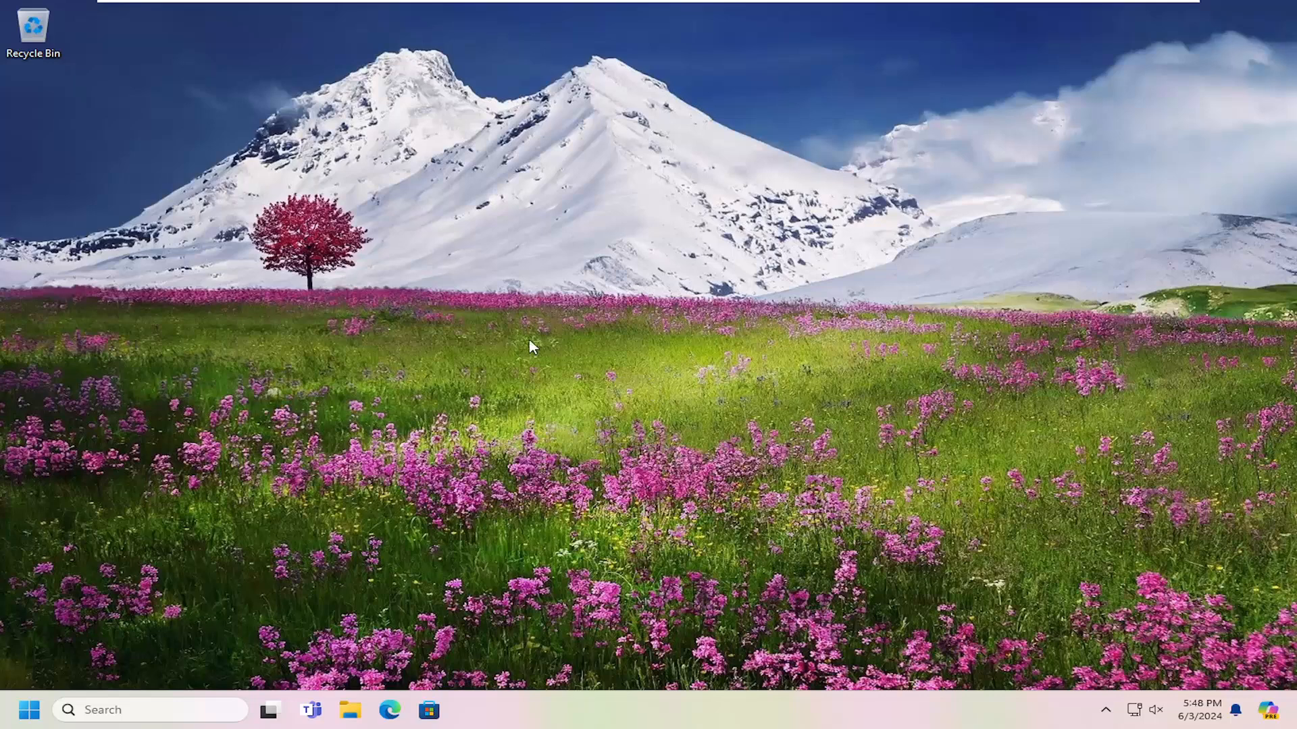
mouse_move(467, 396)
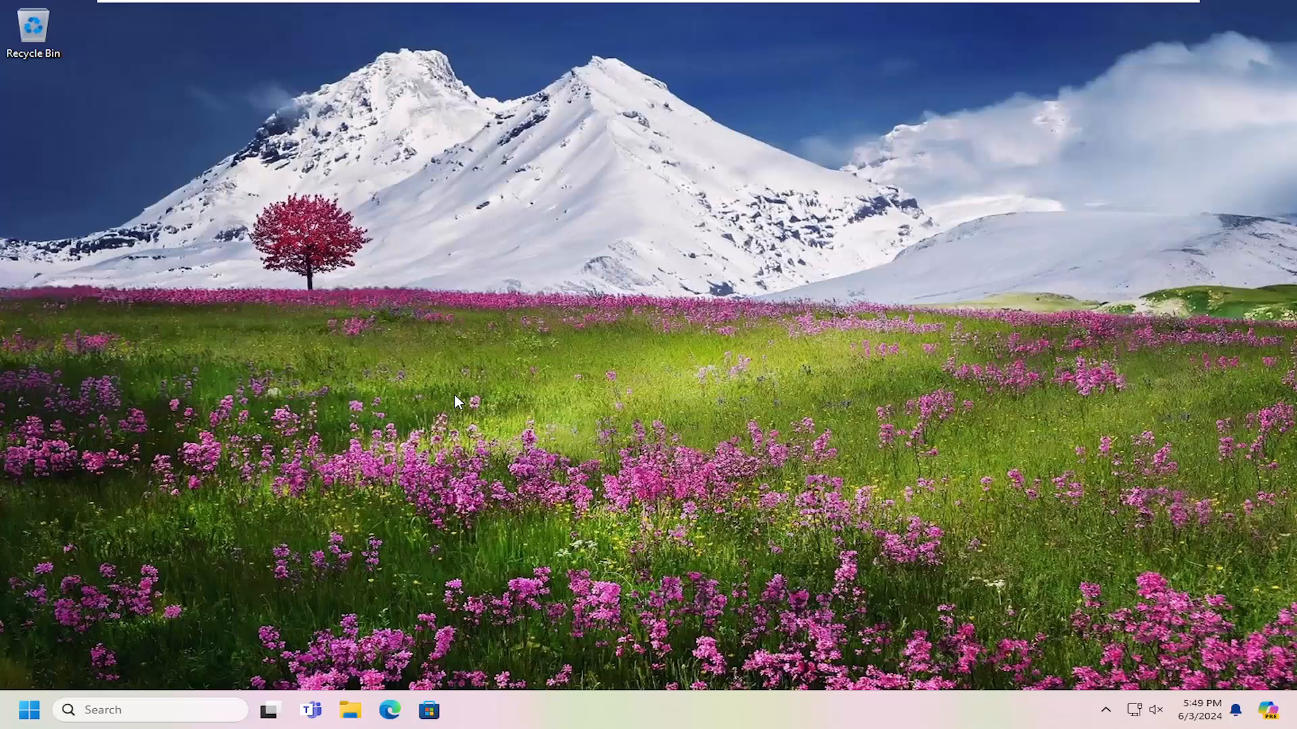
mouse_move(28, 709)
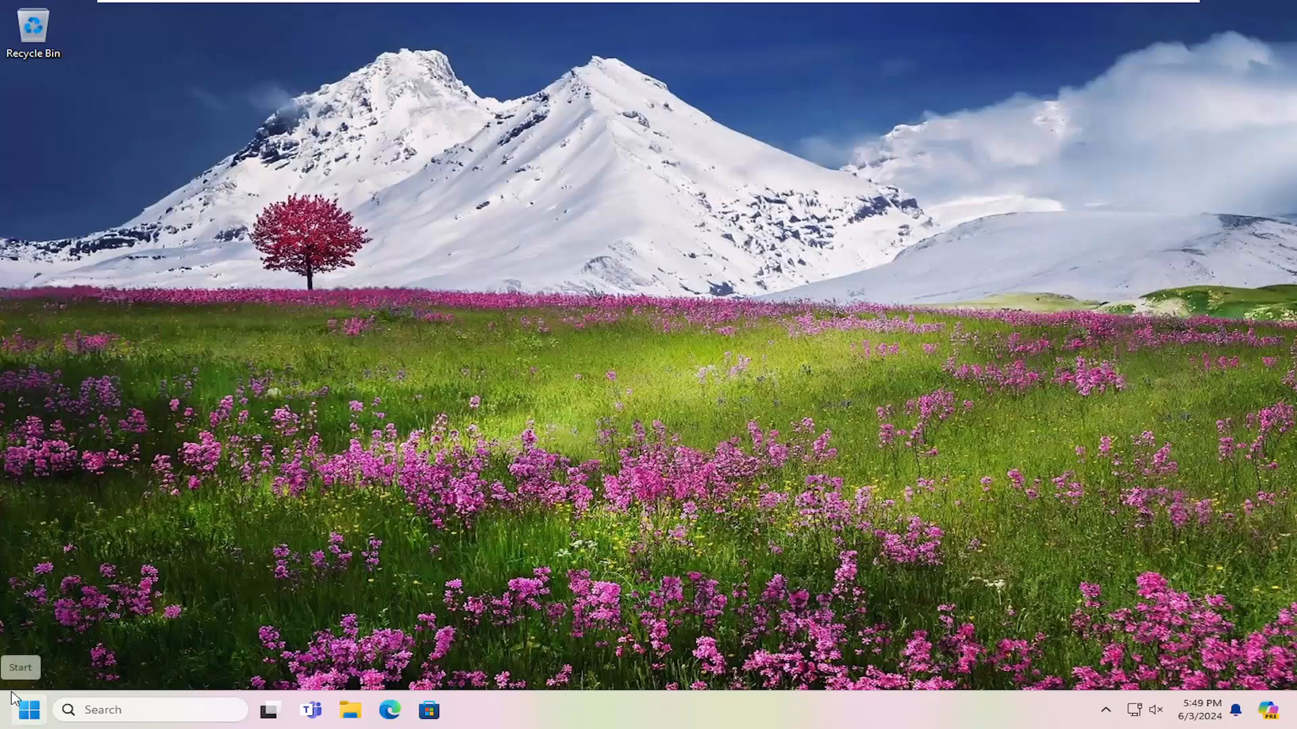
mouse_move(29, 709)
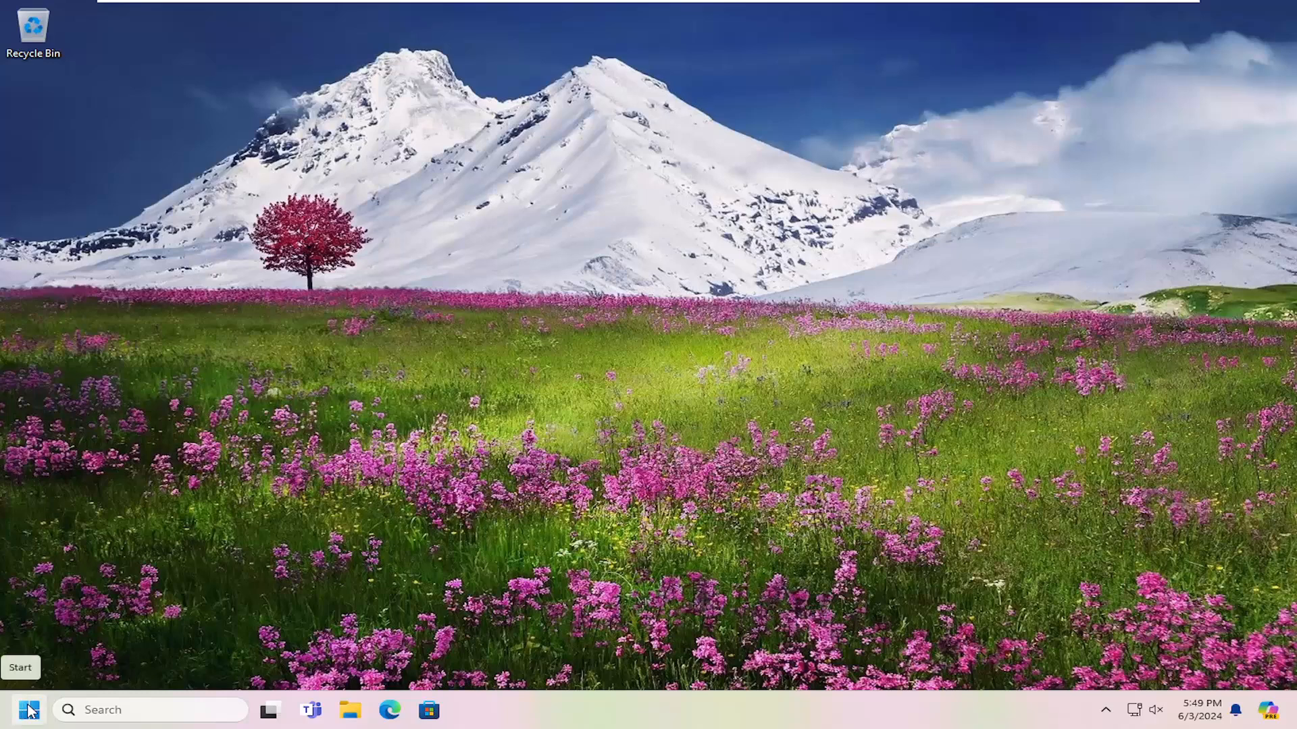
Search Start for 'network reset' to reach the Network reset settings page.
click(29, 709)
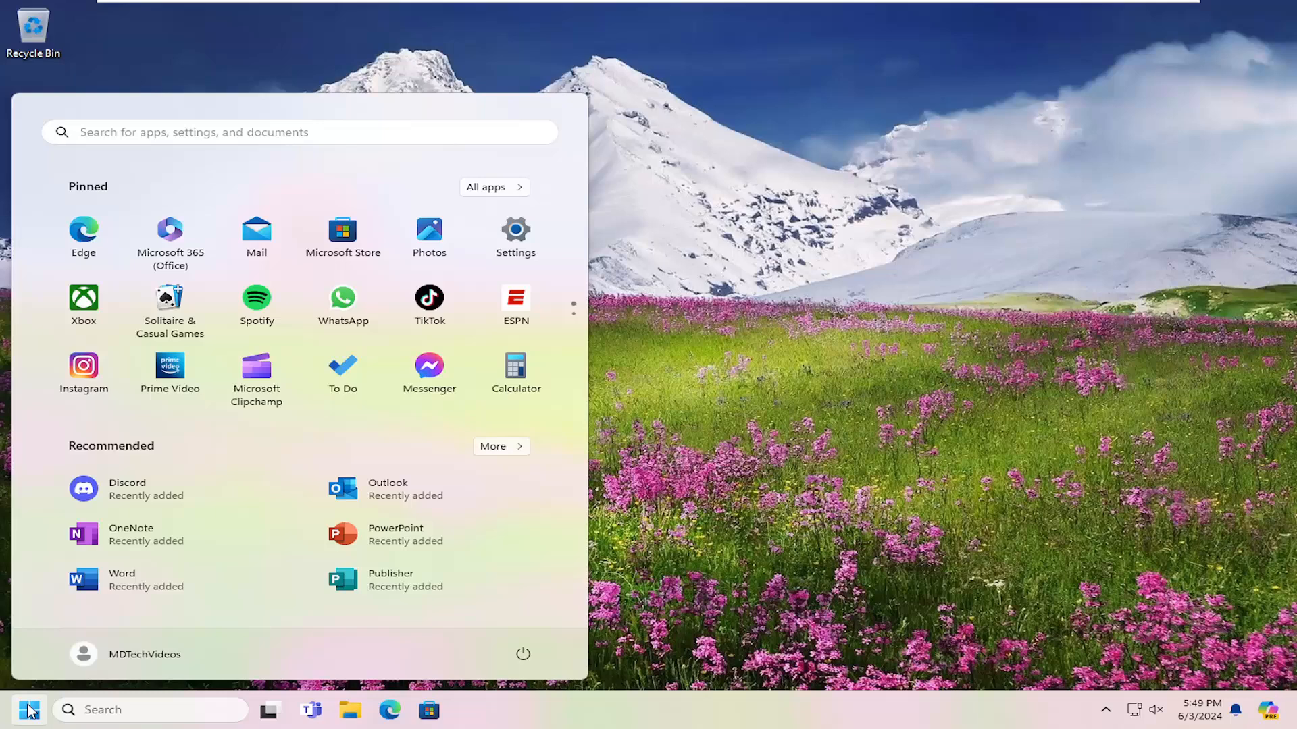
text(network reset)
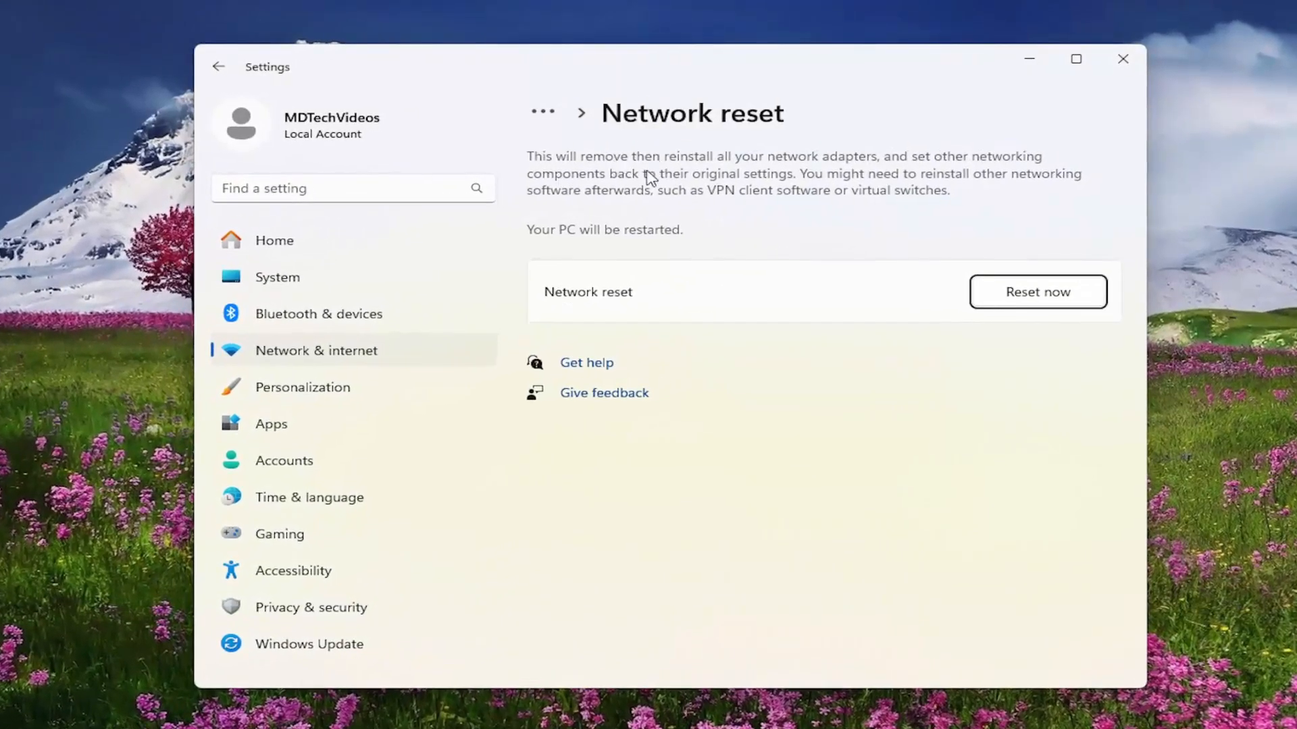
mouse_move(654, 205)
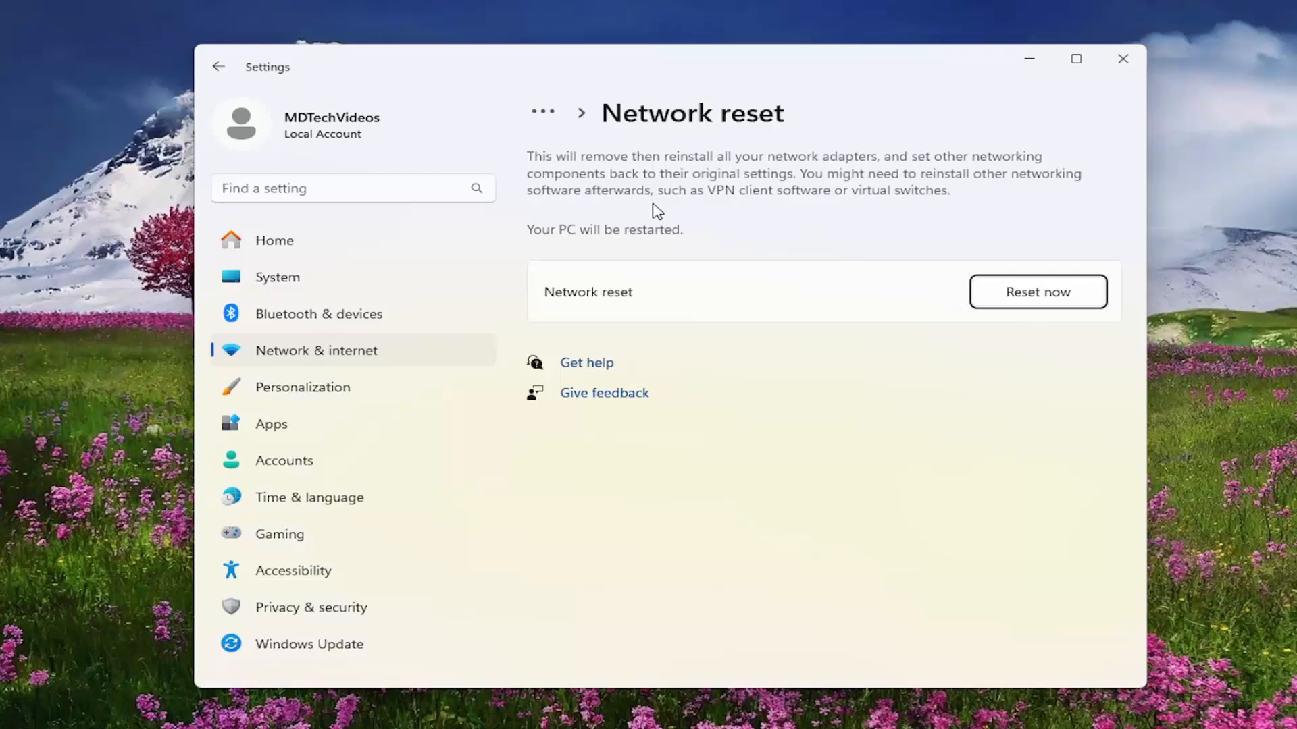
mouse_move(690, 278)
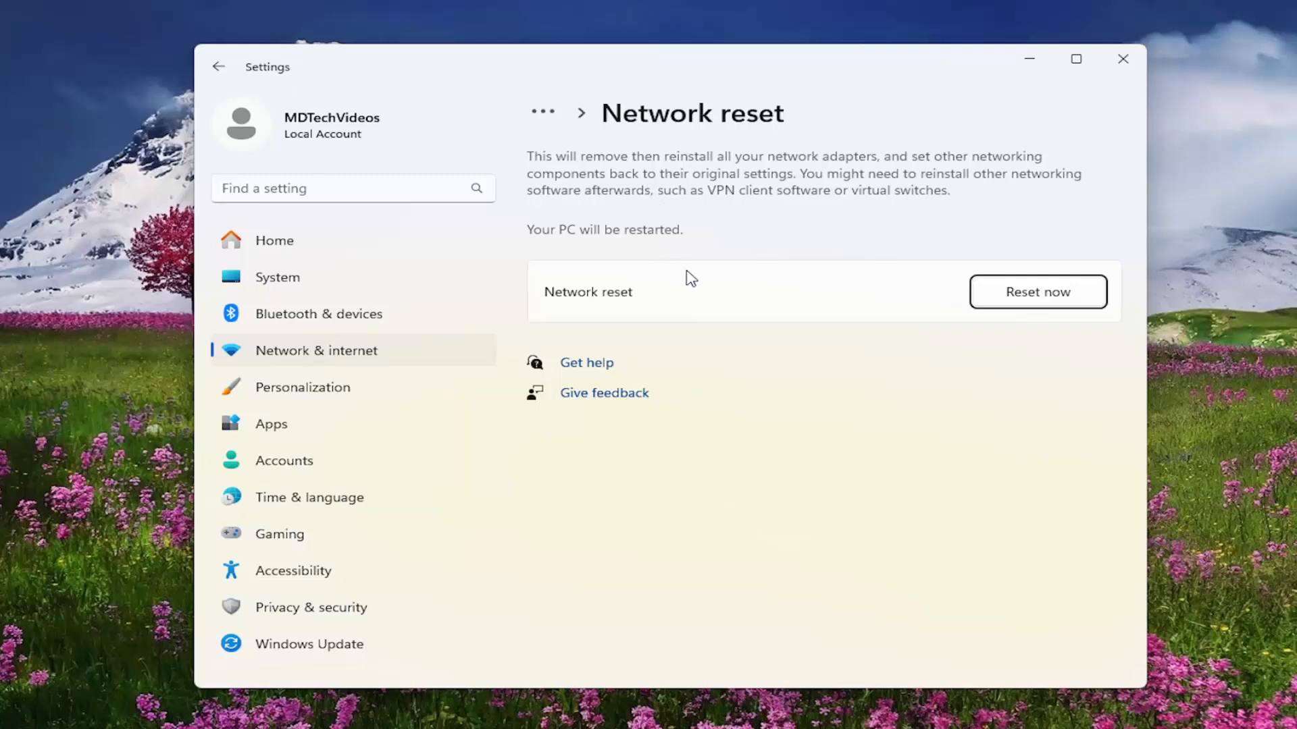
mouse_move(736, 266)
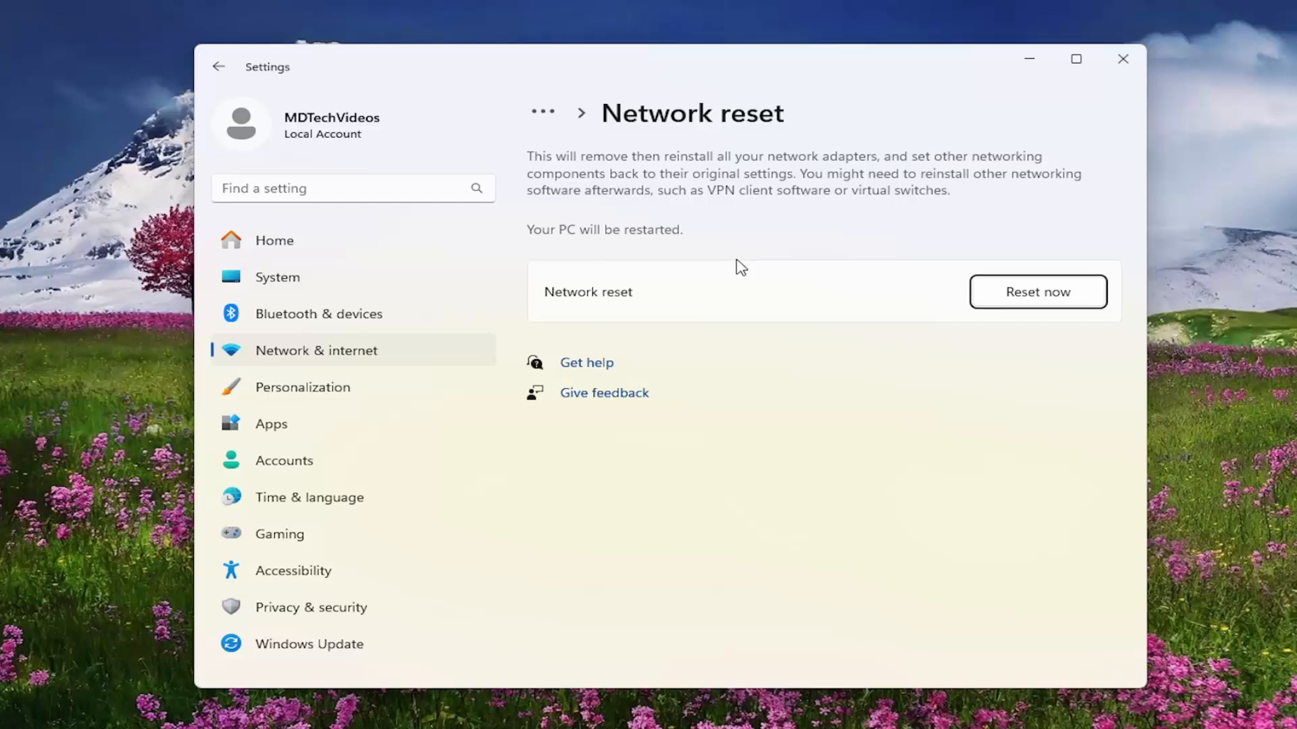
mouse_move(742, 281)
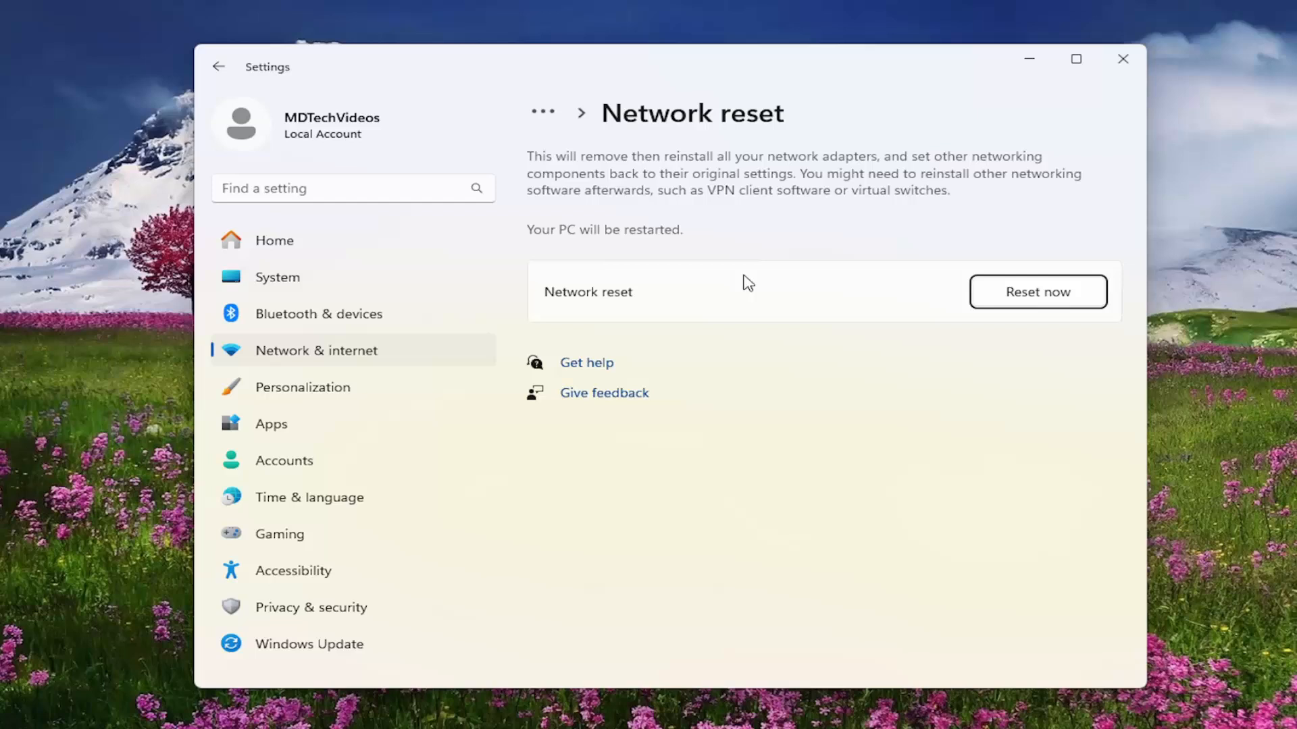
mouse_move(692, 306)
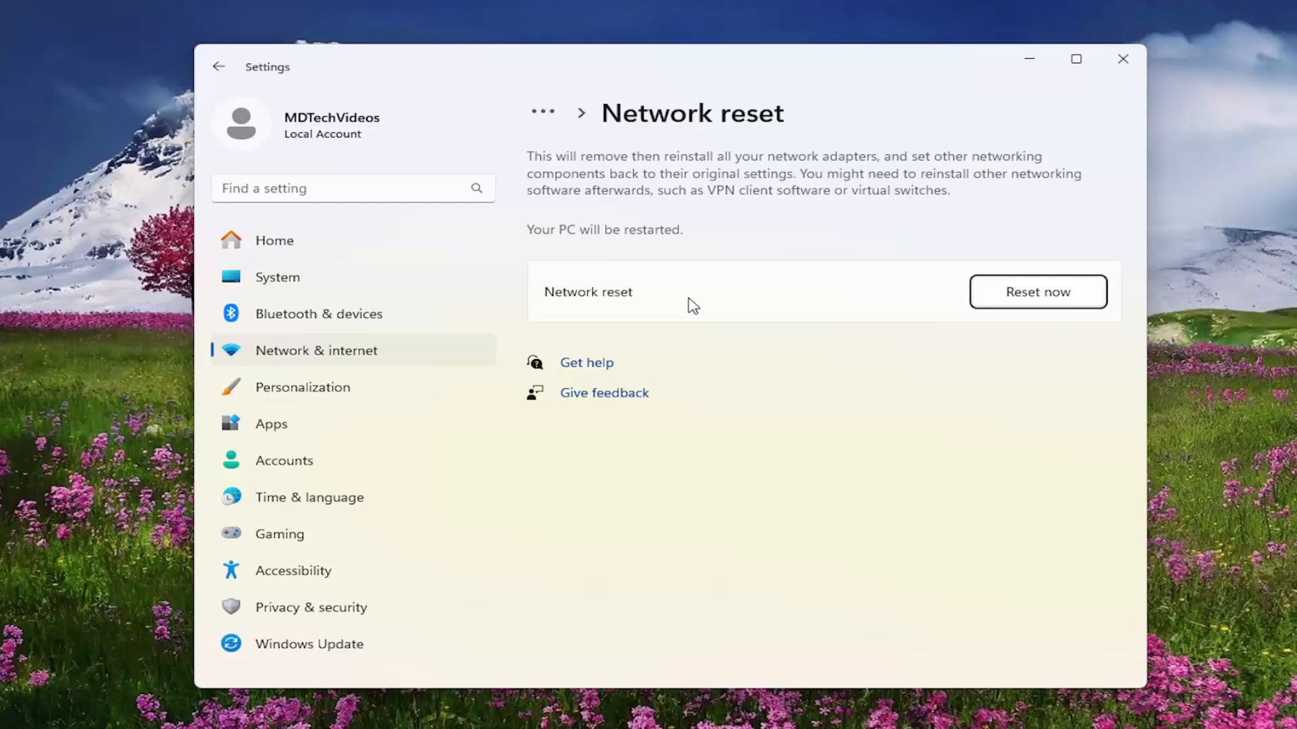
Reset all network settings with Reset now and confirm with Yes.
click(1038, 292)
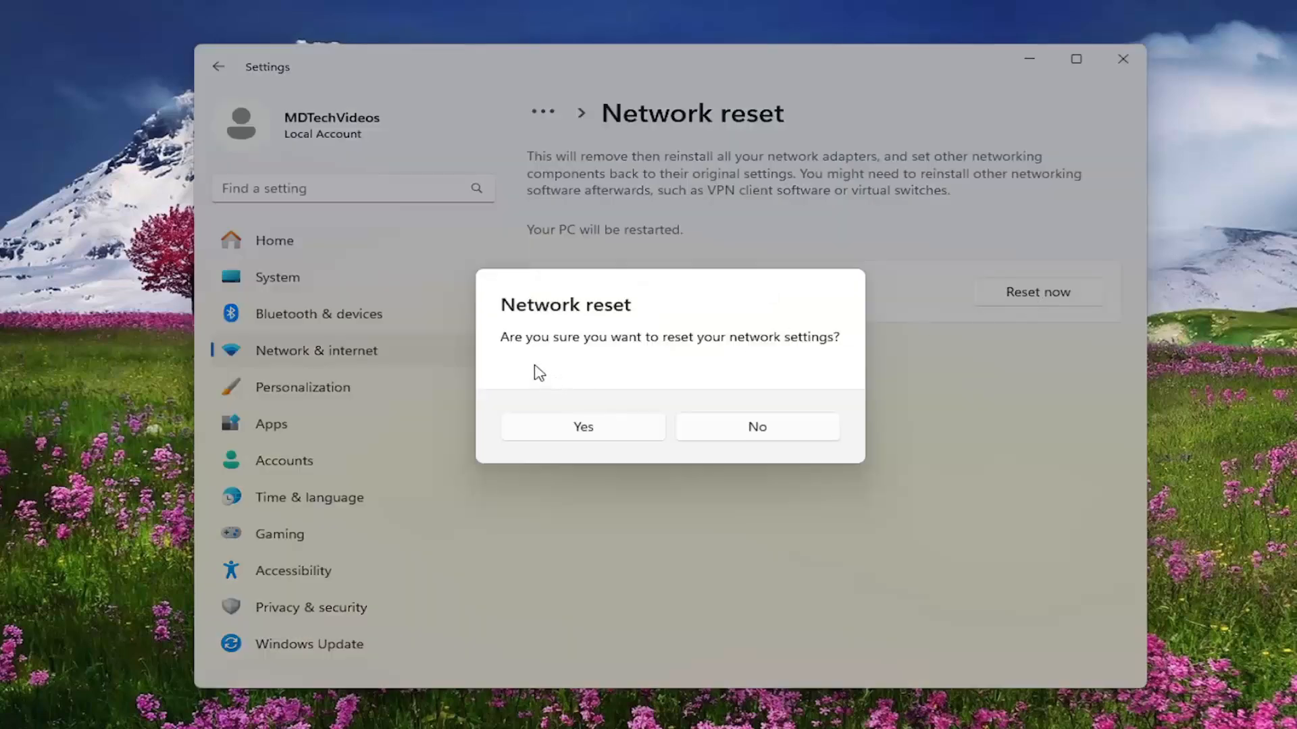
mouse_move(616, 423)
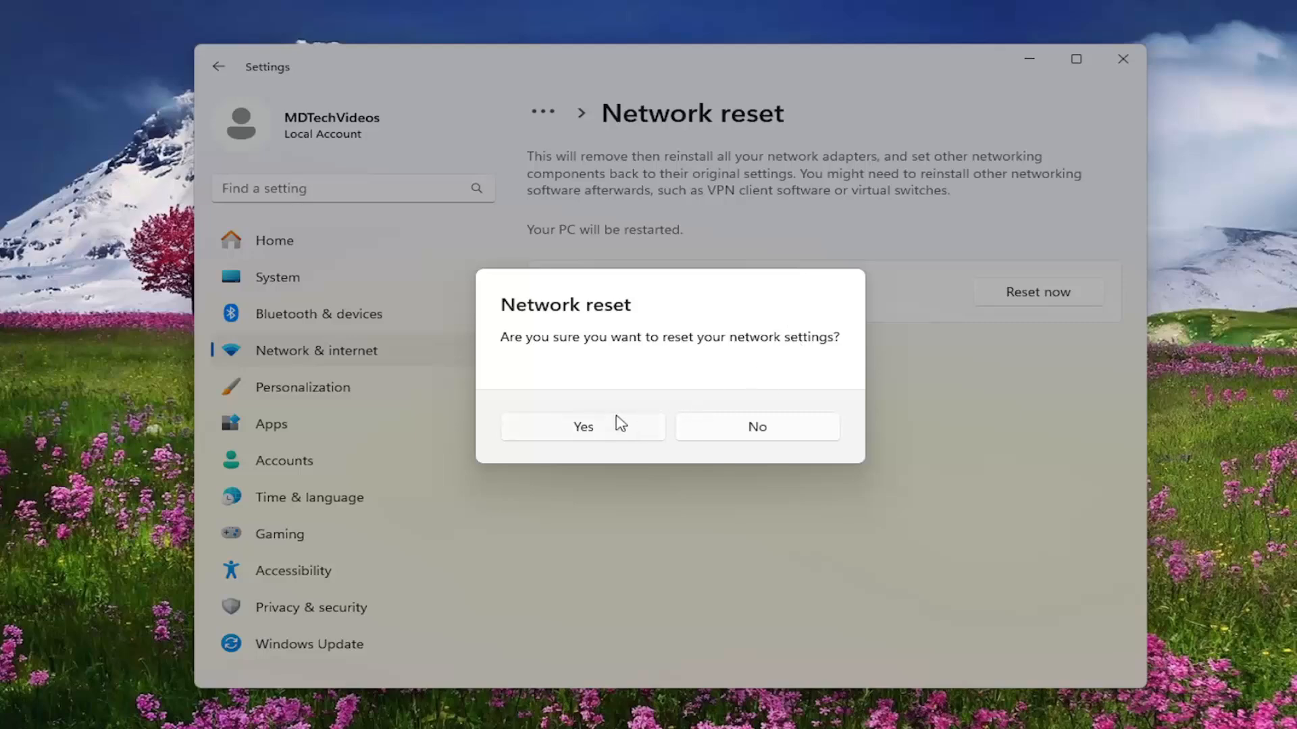
click(582, 427)
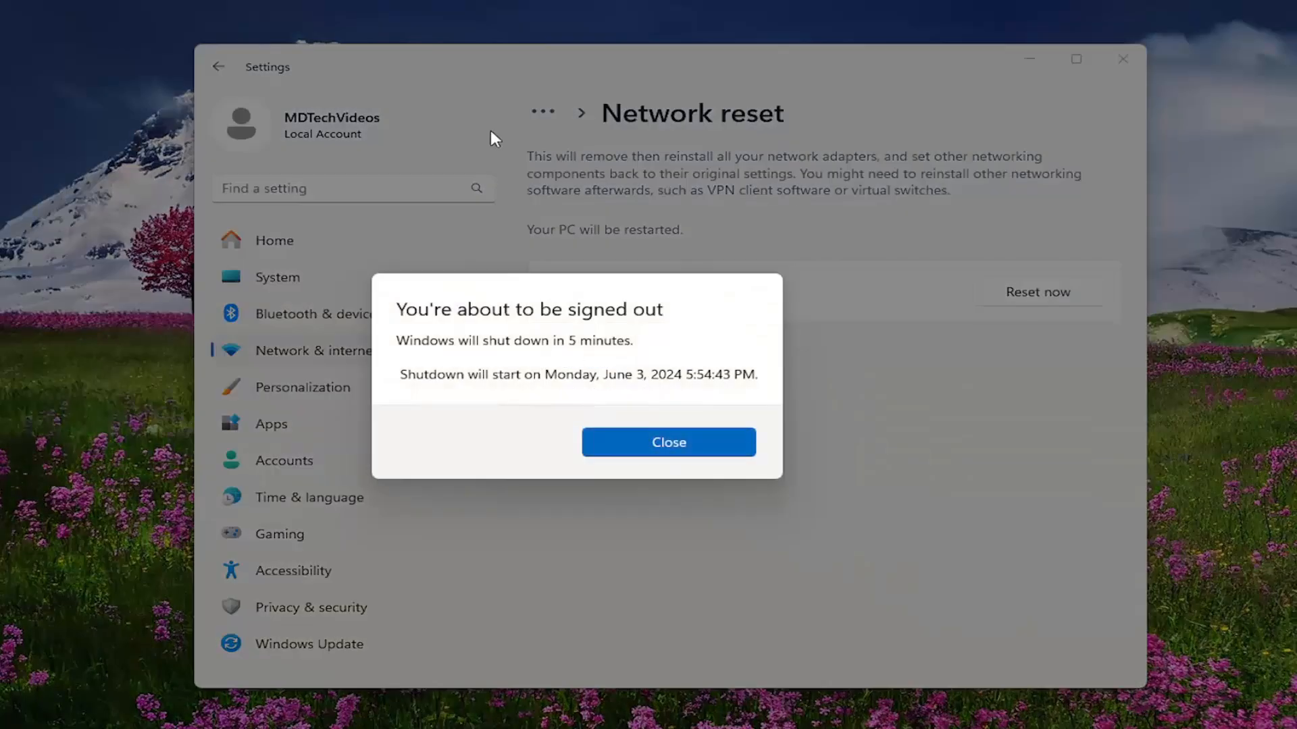
mouse_move(669, 441)
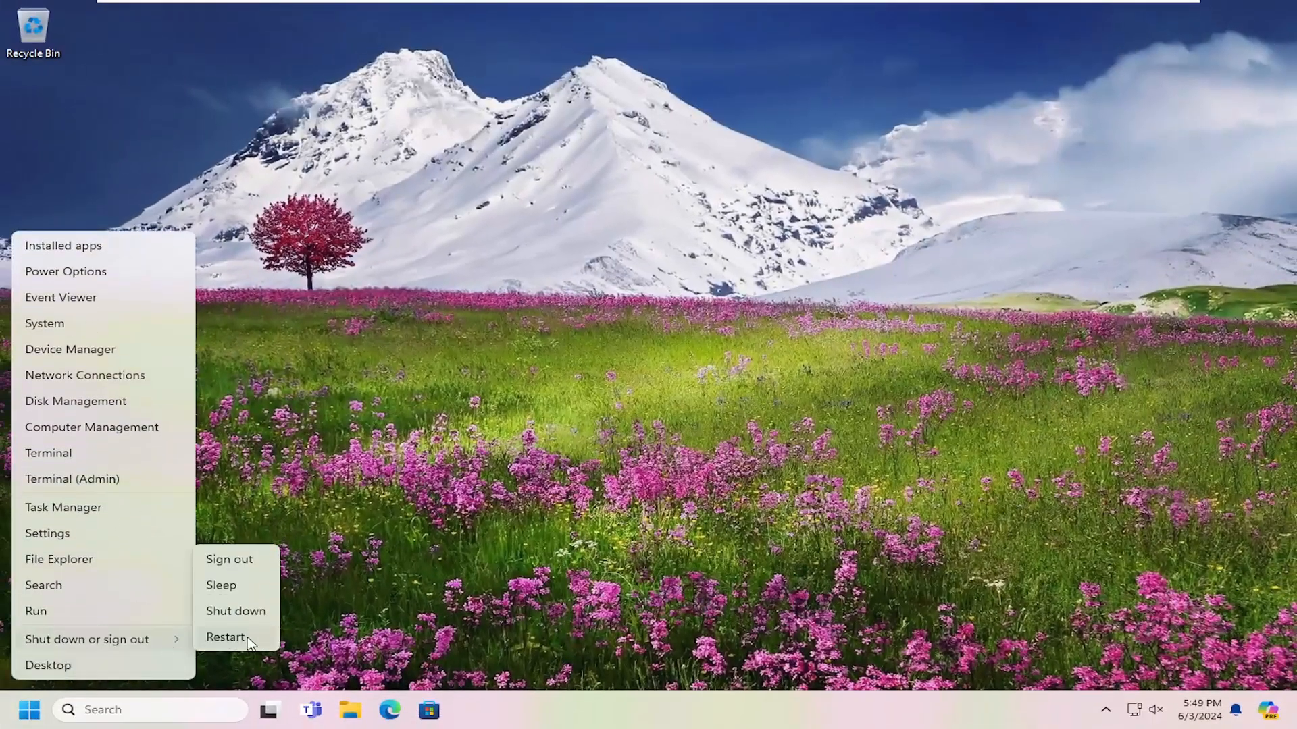
Restart the PC immediately from the Start menu.
click(226, 636)
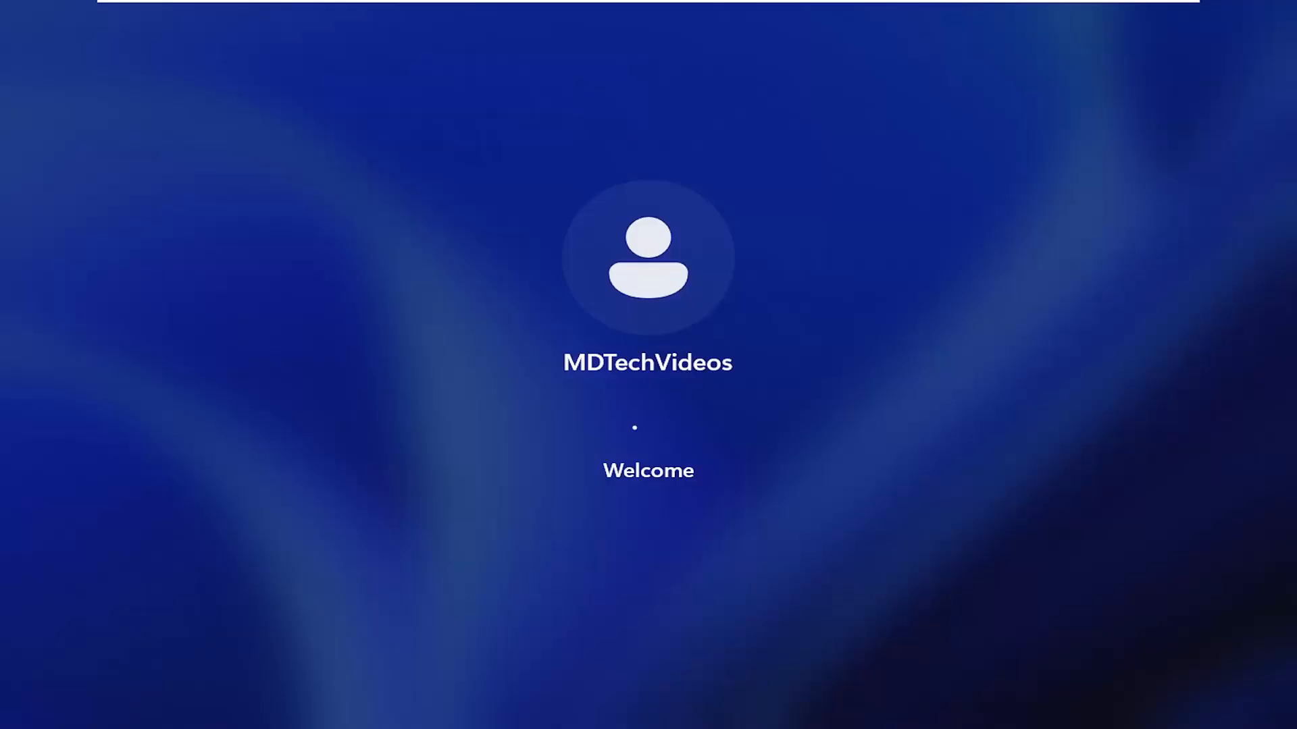